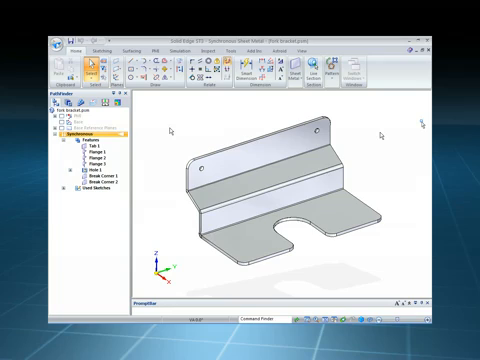
mouse_move(386, 131)
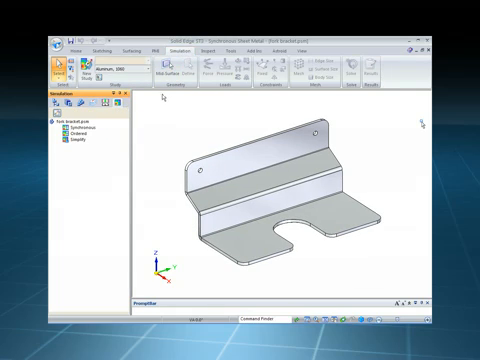
Create Static Study 1 with Aluminum 1060, 6.00 mm thickness, using the mid-surface
click(166, 69)
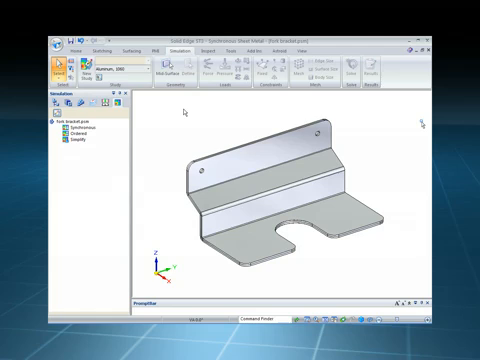
right_click(178, 112)
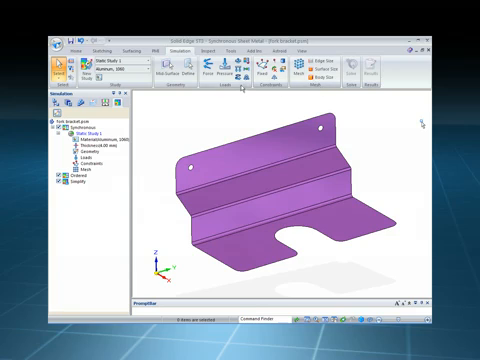
Fix the holes, apply a downward force on the flange, and solve to start meshing
click(210, 72)
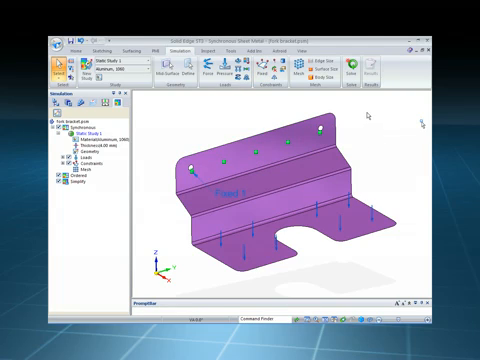
click(349, 70)
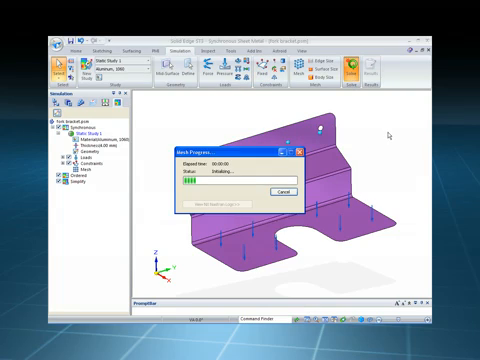